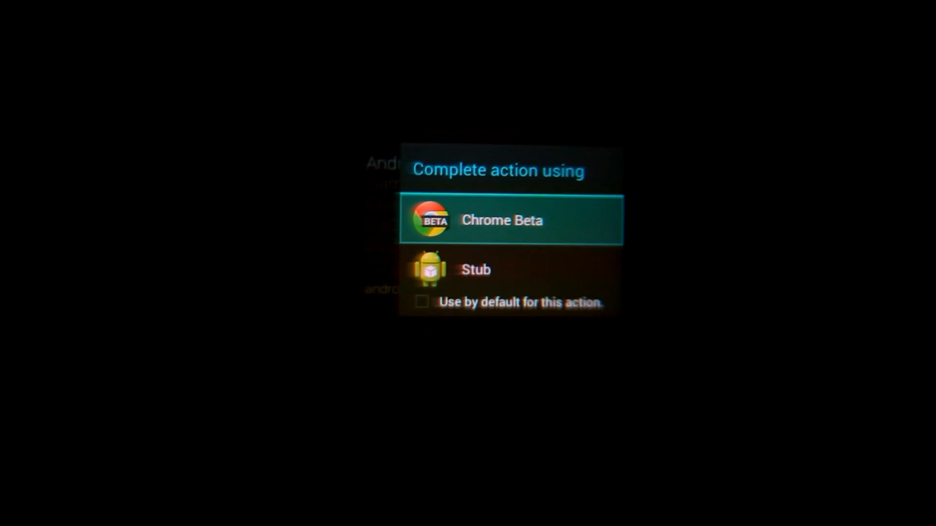
Choose Chrome Beta in the 'Complete action using' chooser to open the Android Police link
click(509, 219)
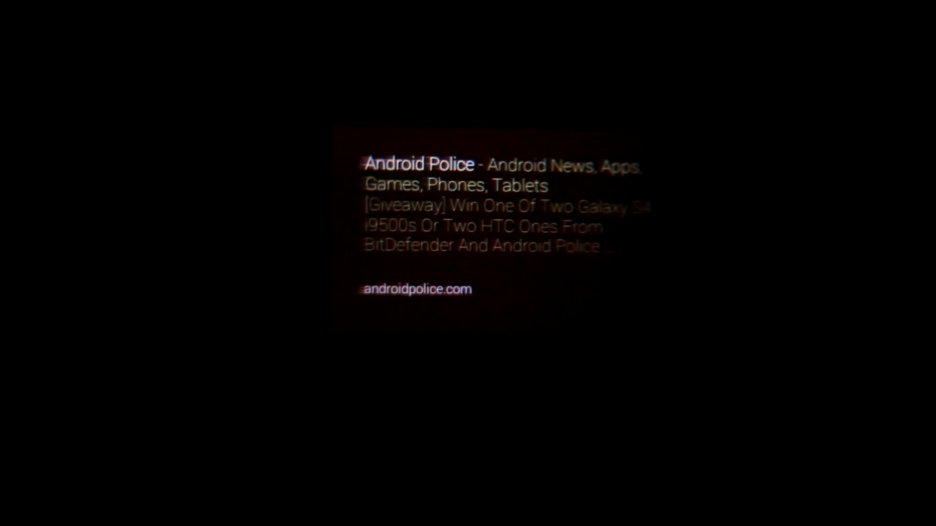